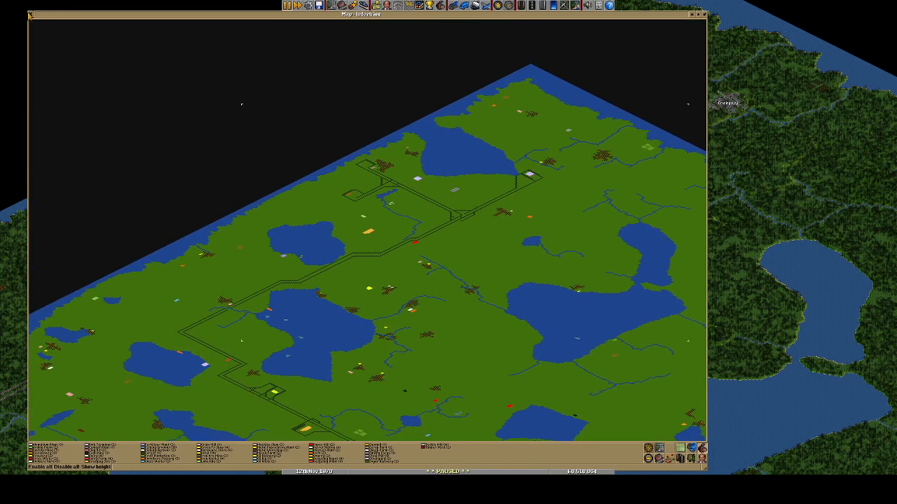
mouse_move(30, 12)
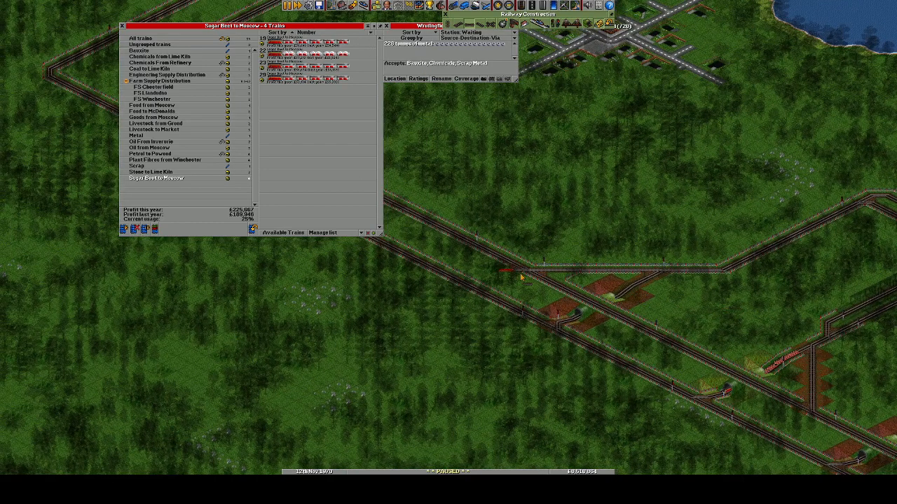
click(522, 272)
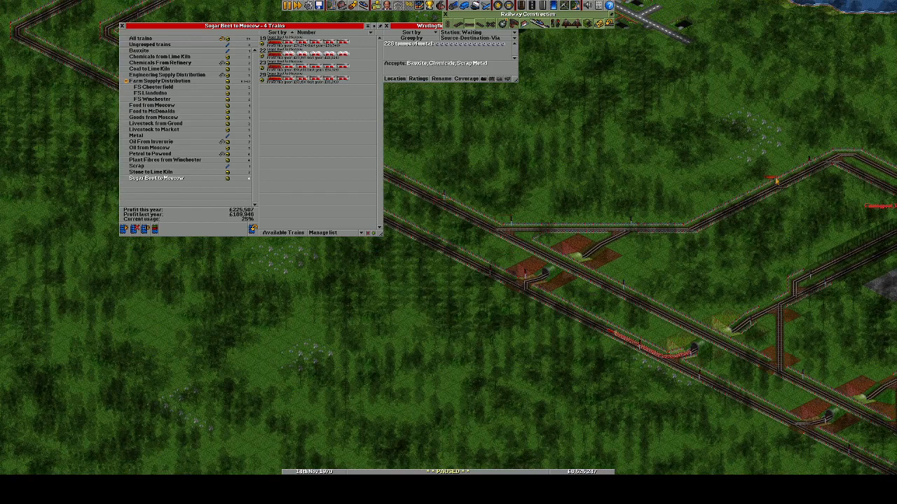
mouse_move(512, 303)
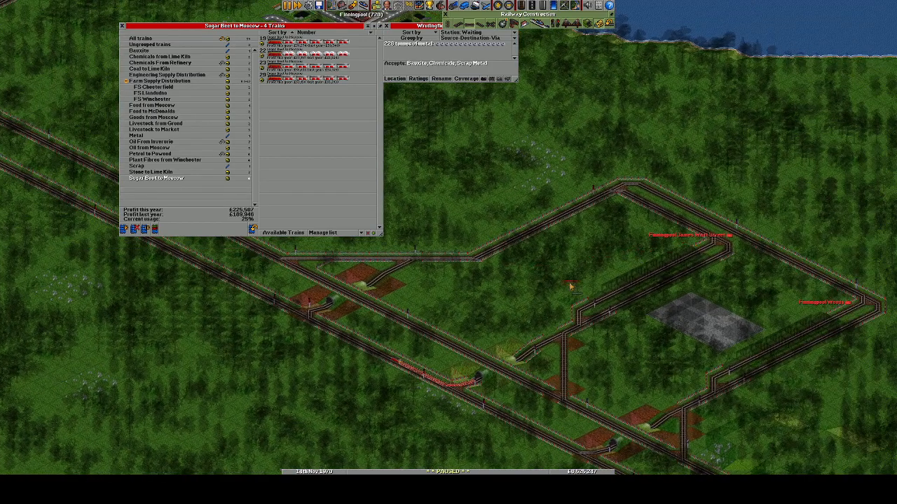
mouse_move(659, 288)
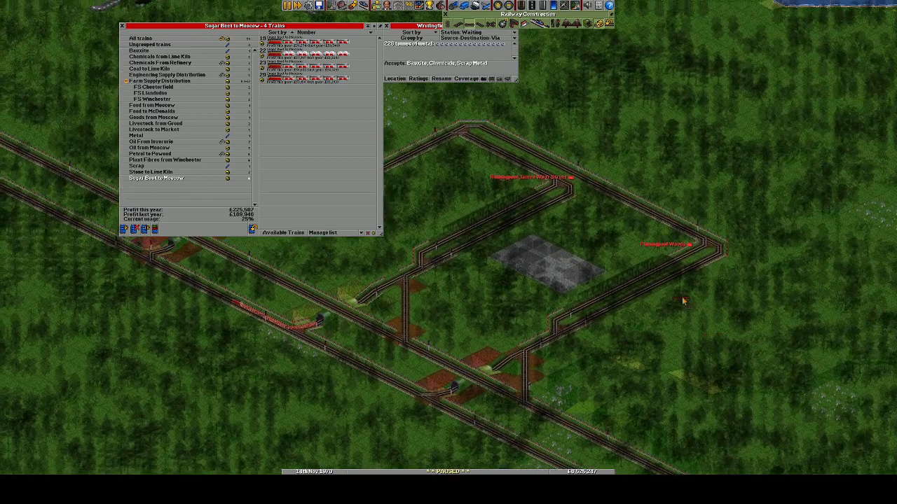
scroll(down, 3)
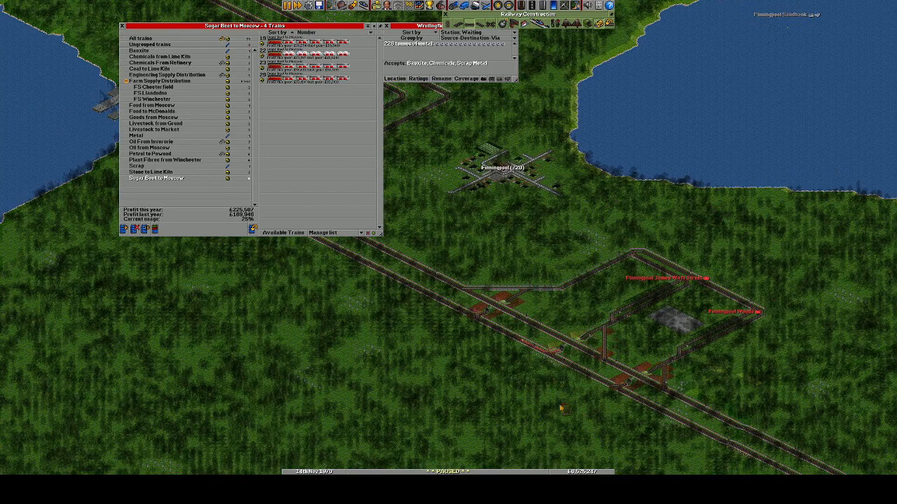
mouse_move(589, 371)
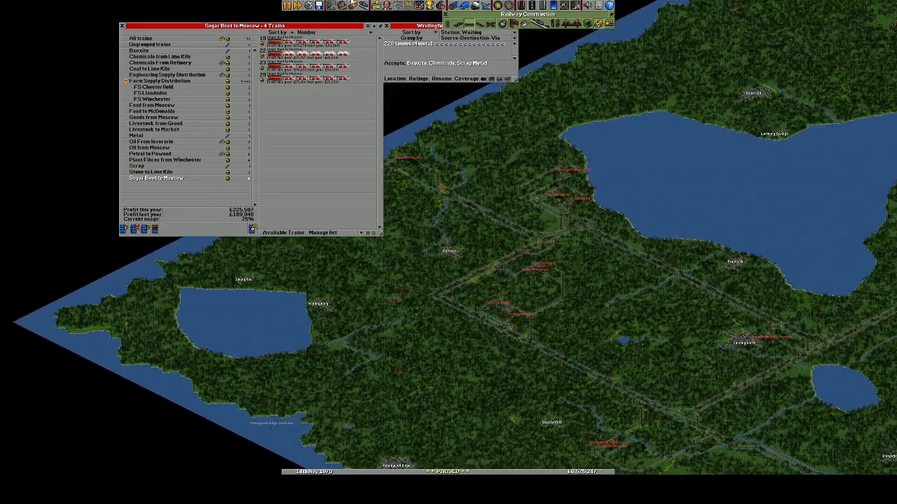
click(337, 6)
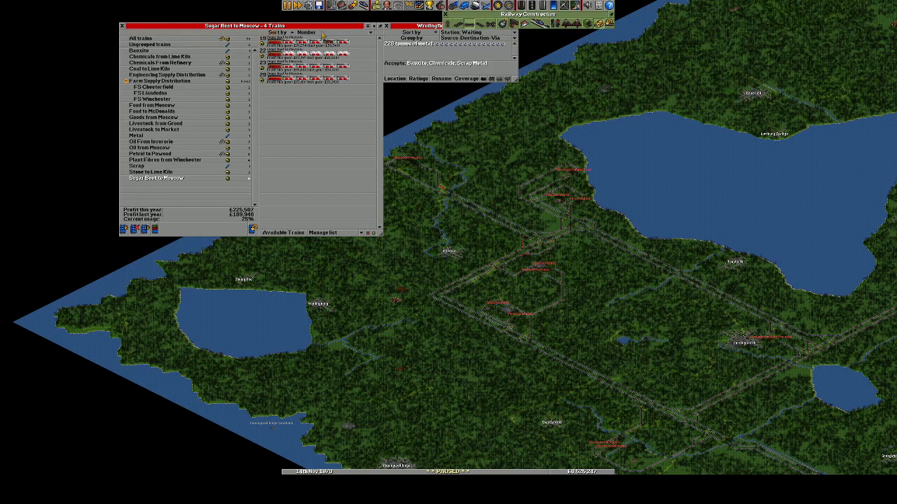
mouse_move(392, 25)
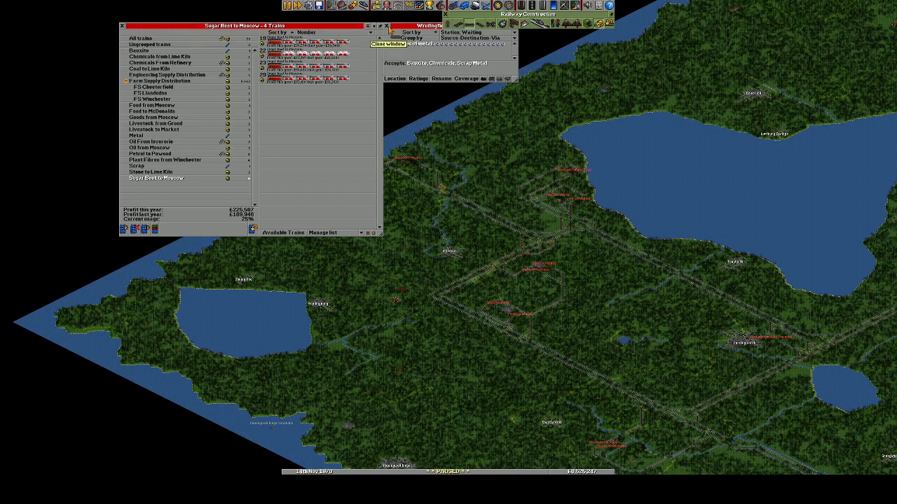
Close the station details window to leave the train groups list over the map
click(389, 26)
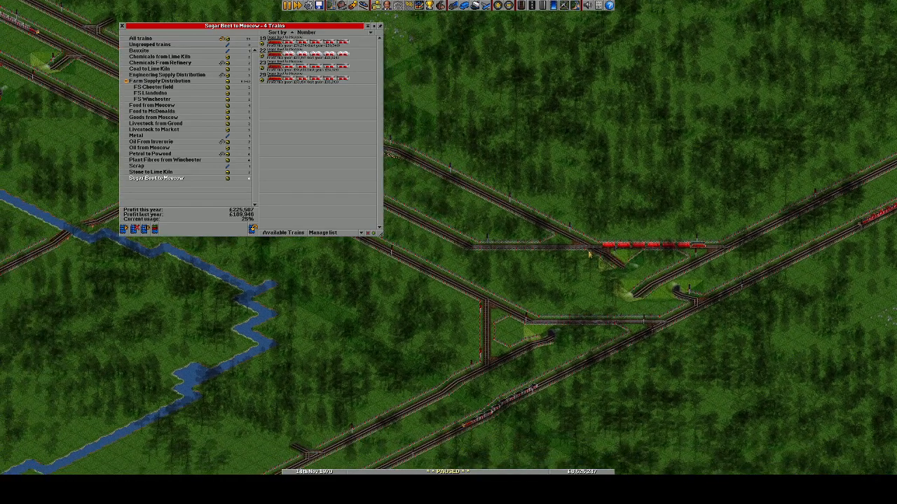
mouse_move(628, 364)
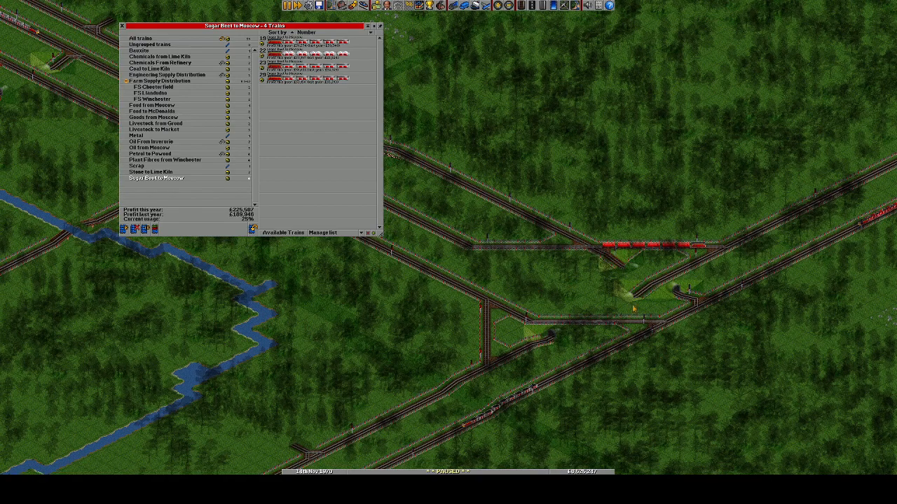
mouse_move(711, 362)
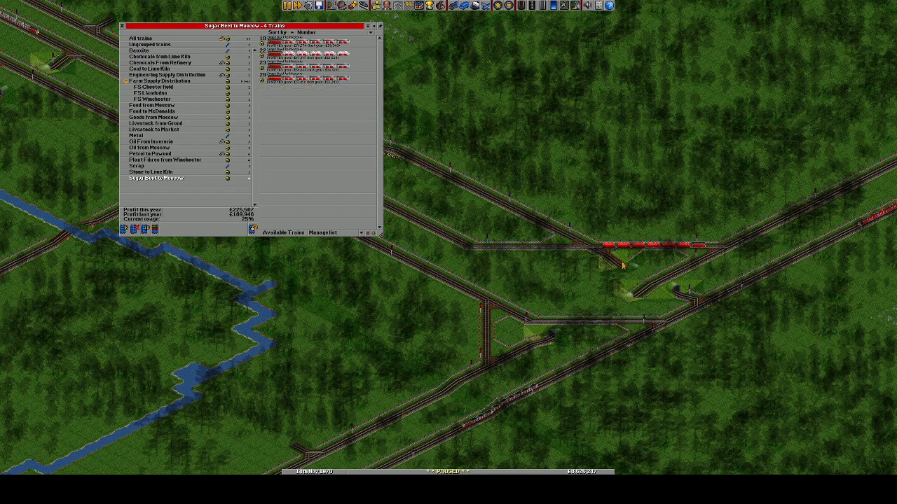
mouse_move(522, 285)
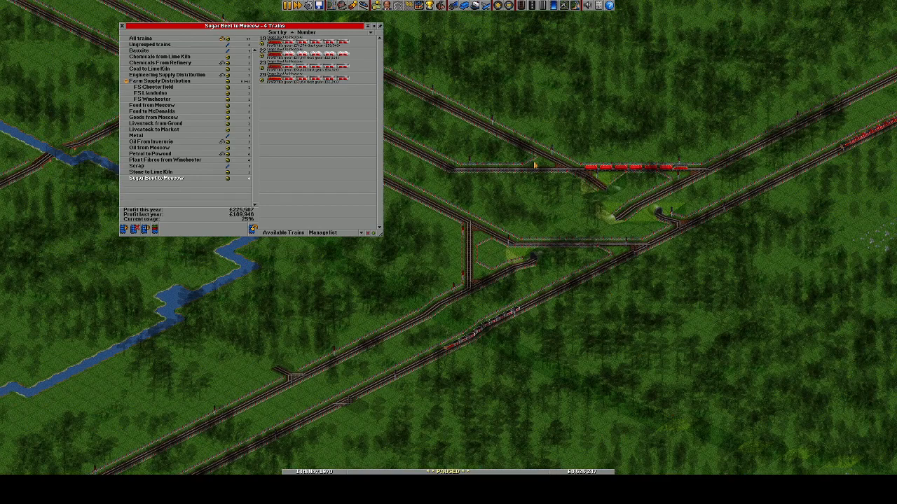
mouse_move(478, 312)
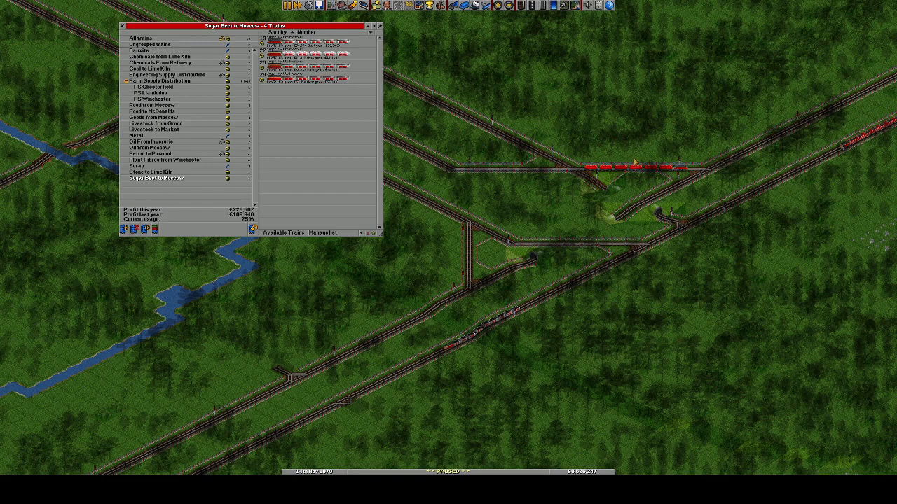
mouse_move(530, 353)
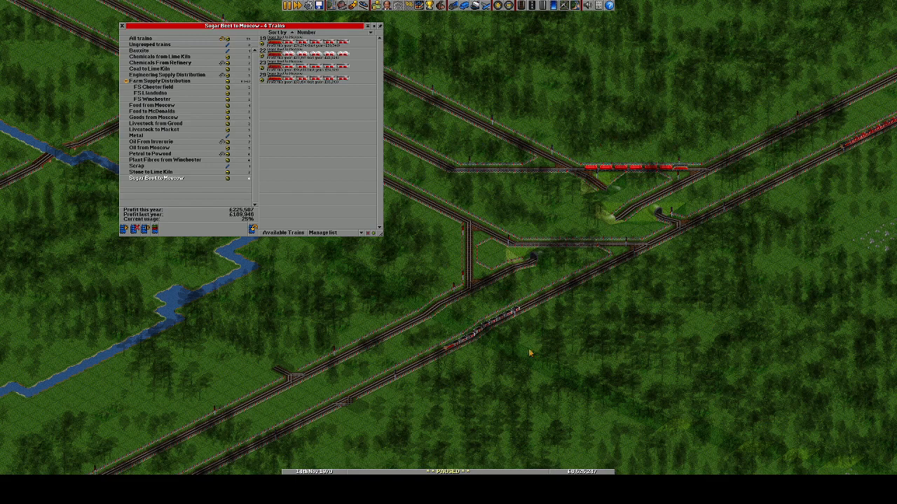
mouse_move(647, 281)
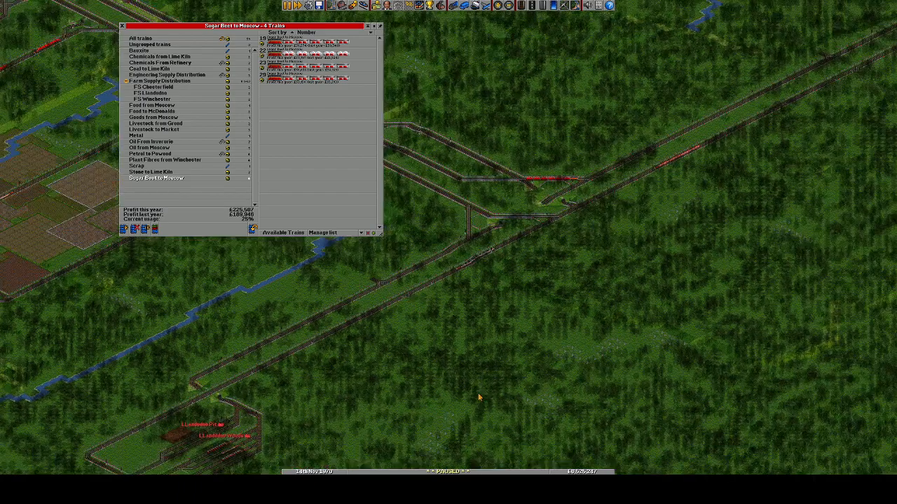
scroll(down, 3)
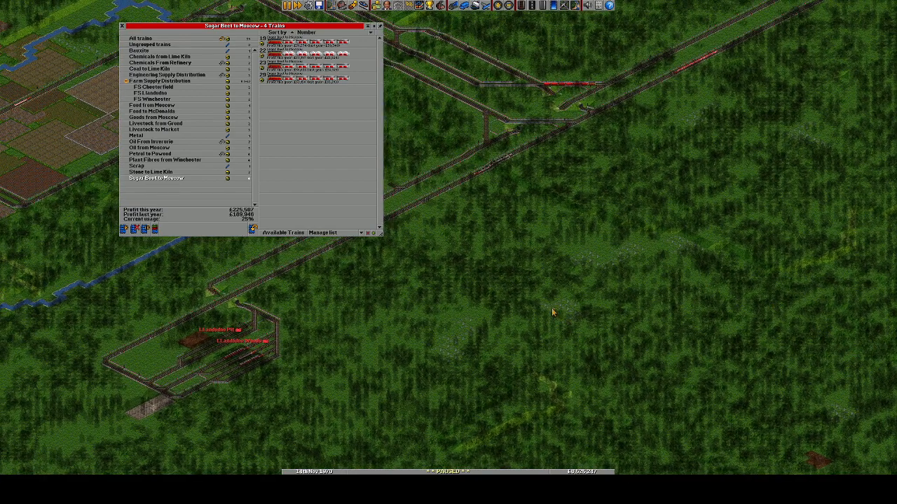
mouse_move(647, 323)
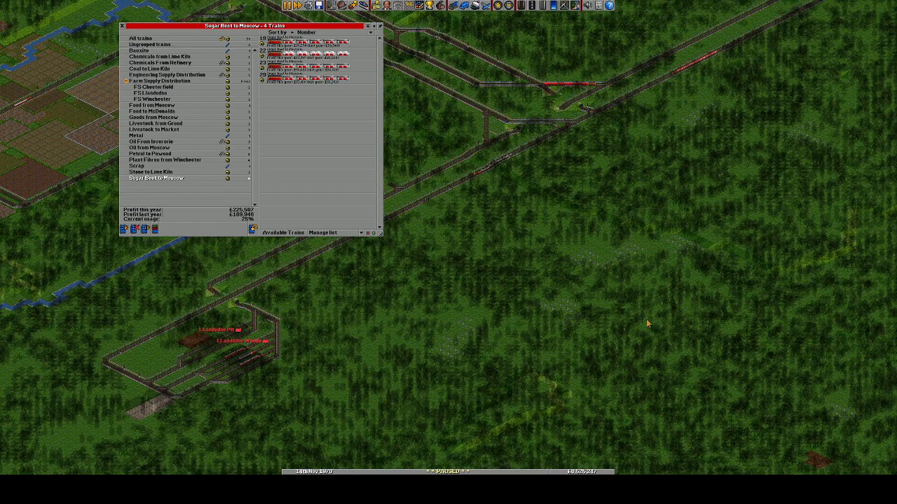
mouse_move(475, 107)
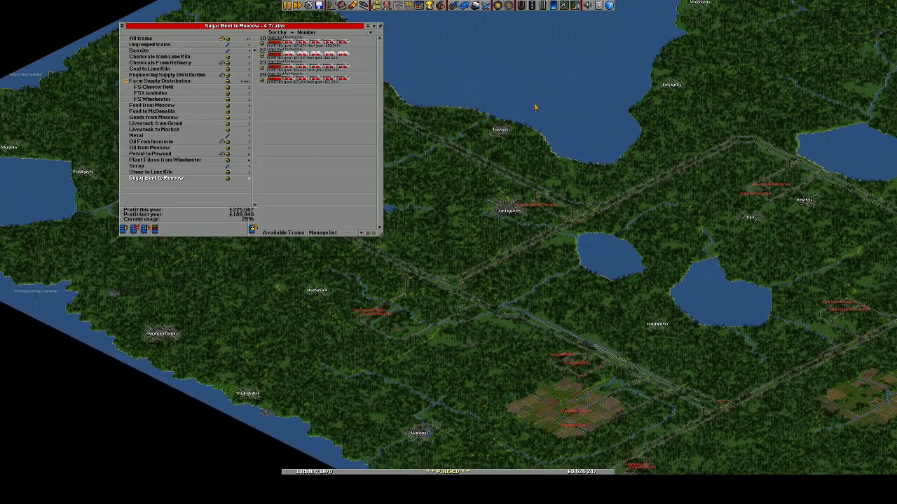
mouse_move(455, 214)
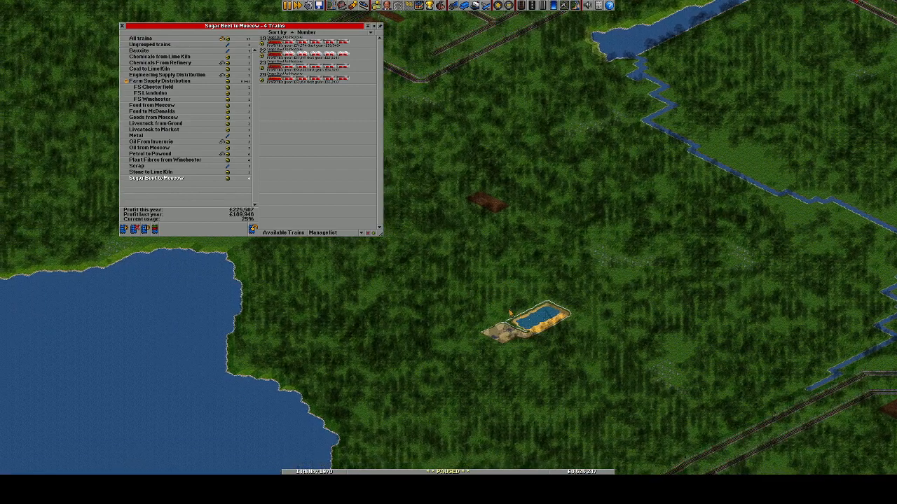
mouse_move(492, 327)
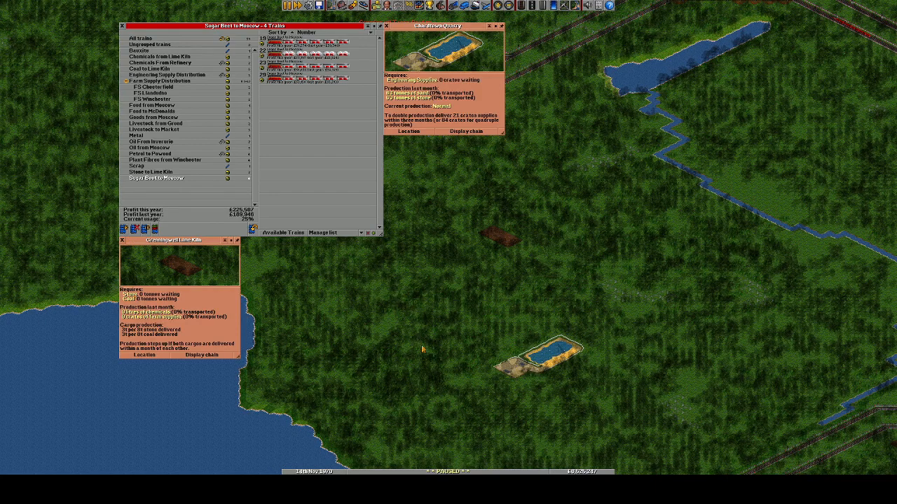
mouse_move(528, 382)
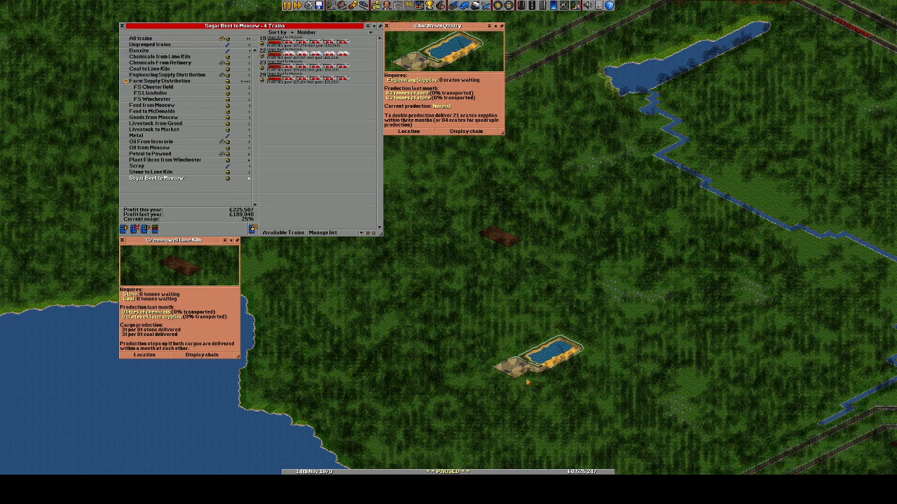
mouse_move(496, 229)
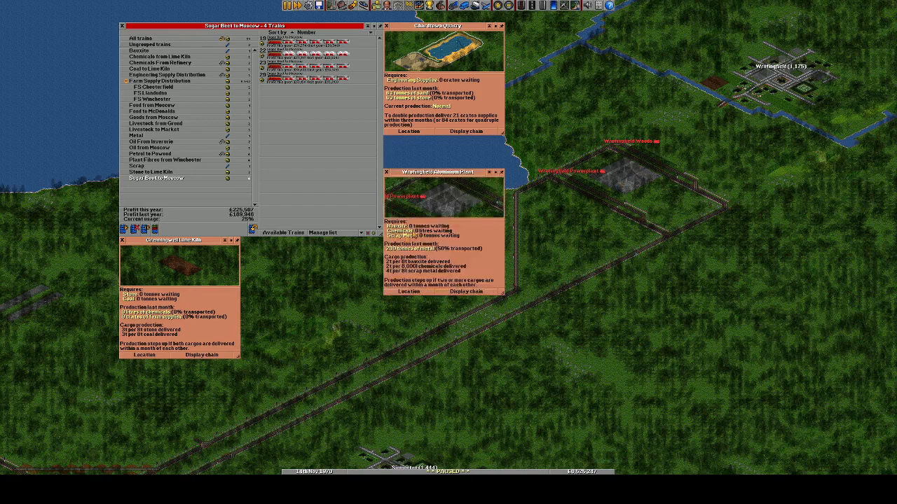
mouse_move(627, 208)
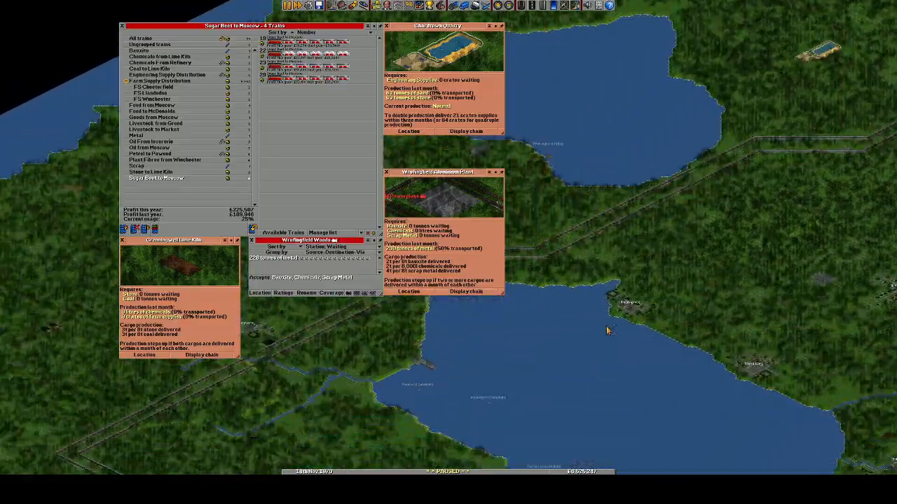
Scroll the map while inspecting the quarry, lime kiln and aluminium plant
scroll(down, 3)
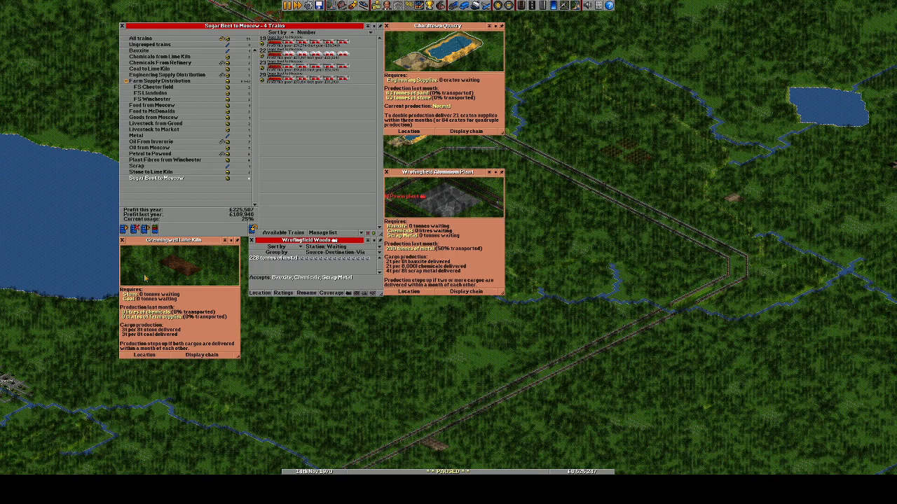
Close the lime kiln, station, quarry and aluminium plant information windows
click(122, 240)
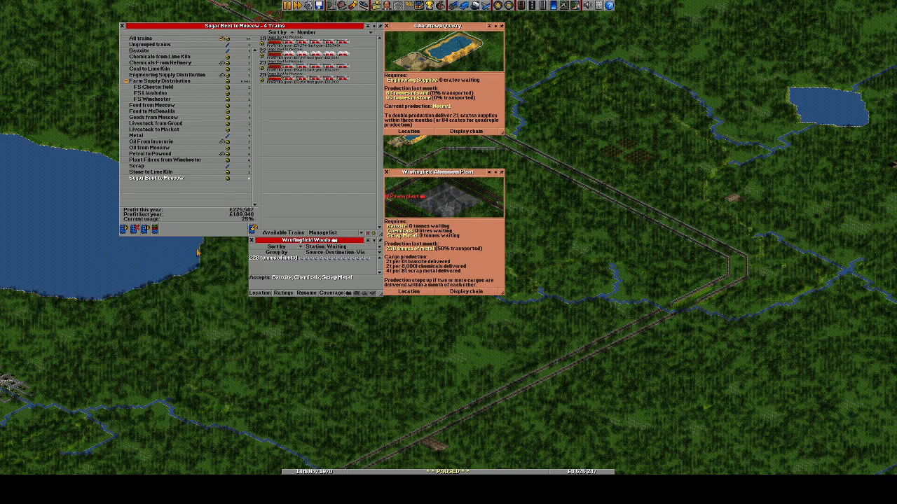
click(251, 241)
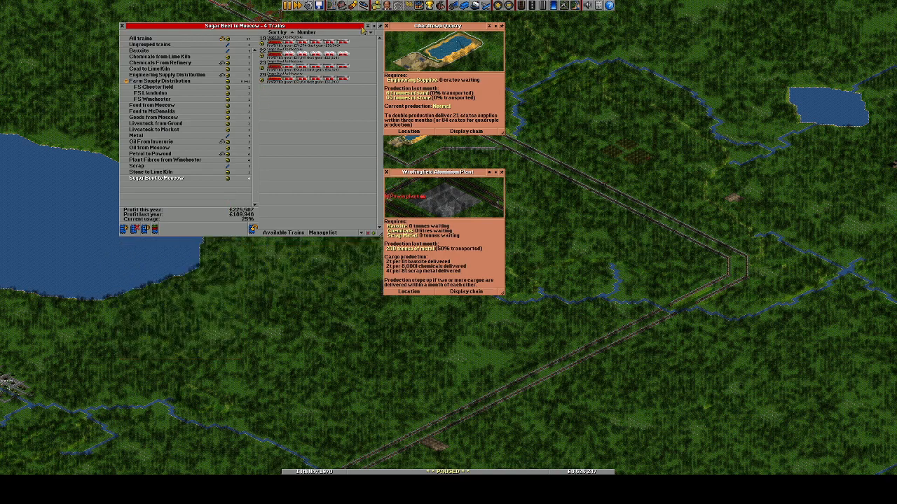
click(387, 26)
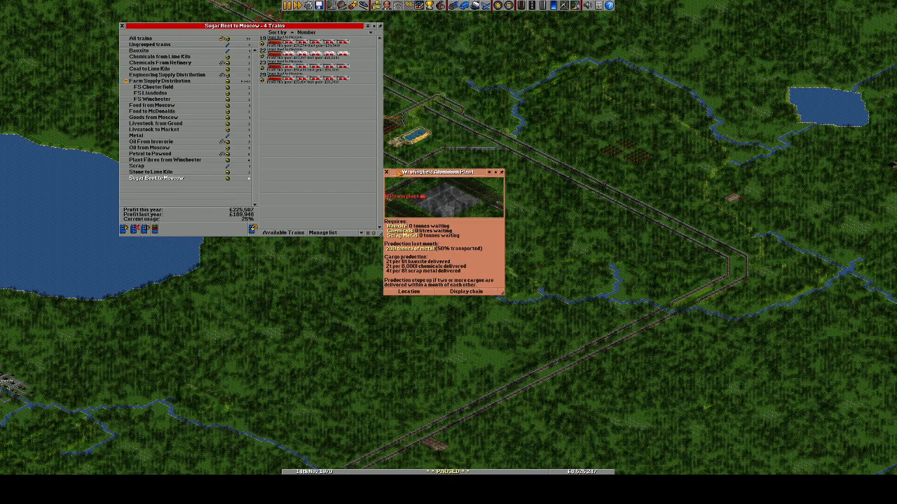
click(386, 173)
text(Aluminium )
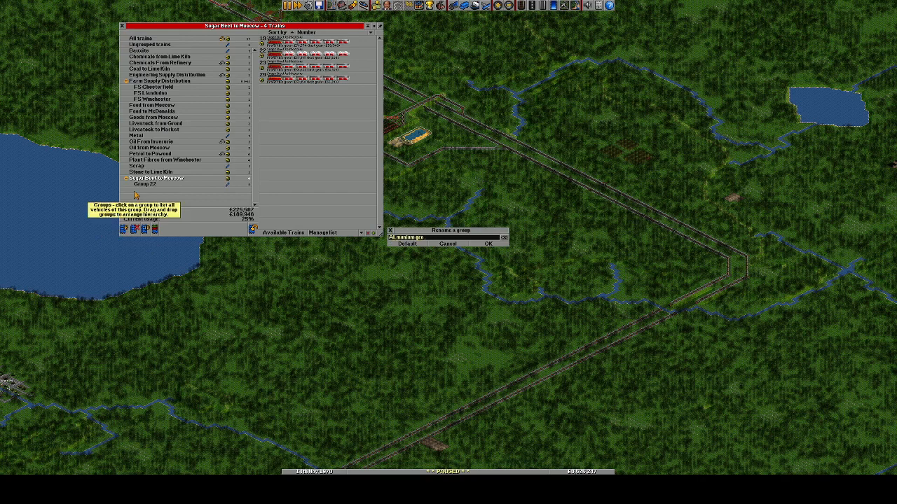
Finish naming the new train group 'Aluminium growth' and confirm it
text(growth)
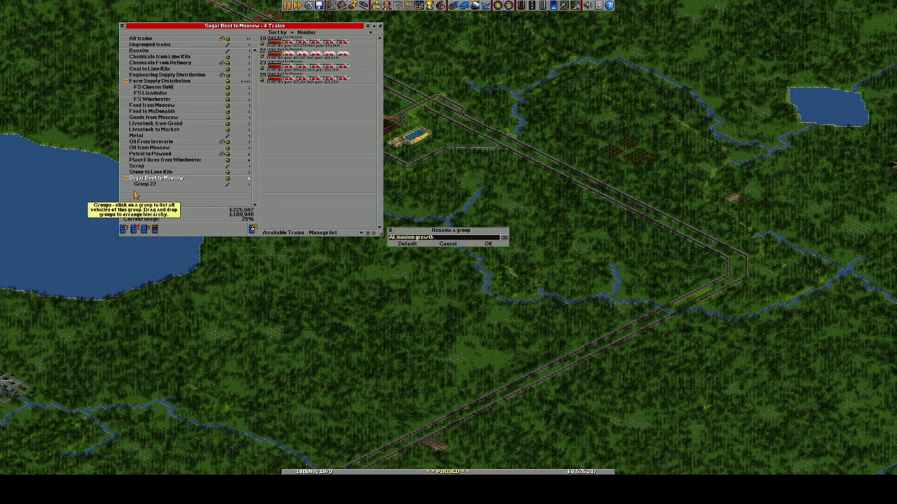
click(487, 243)
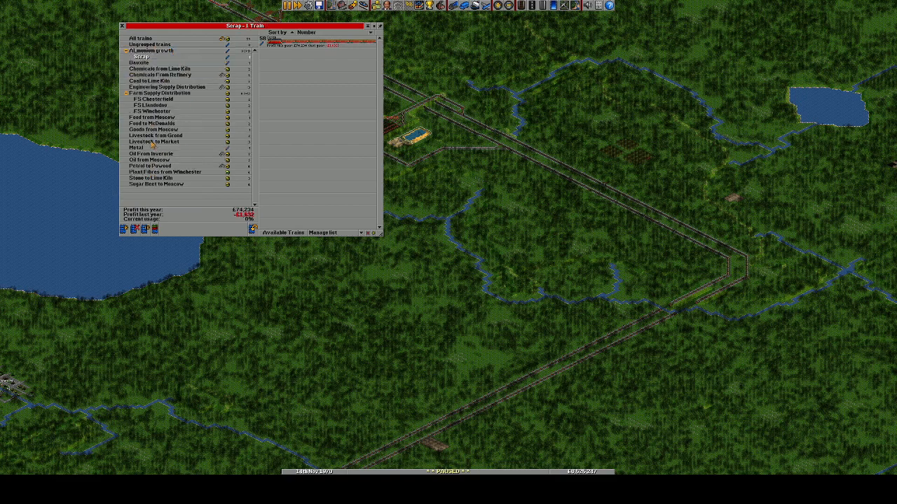
Rearrange the groups so Bauxite sits directly under Aluminium growth beside Metal and Scrap
click(138, 147)
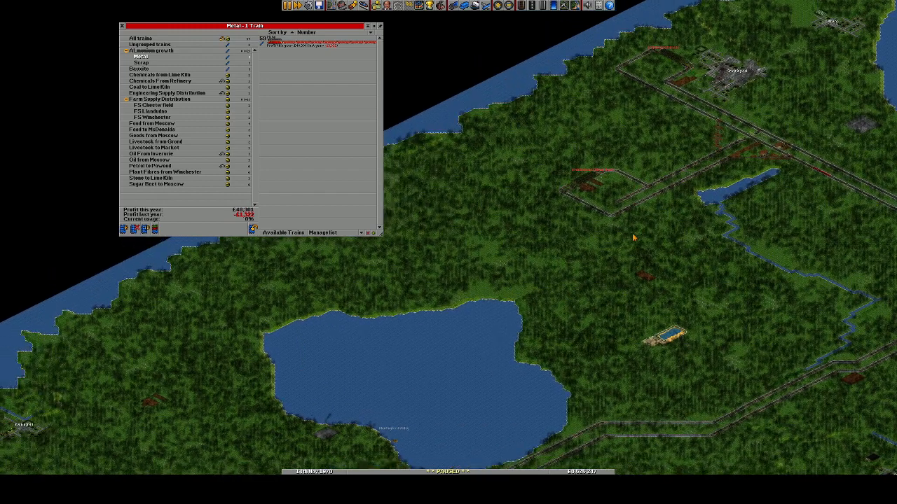
mouse_move(142, 72)
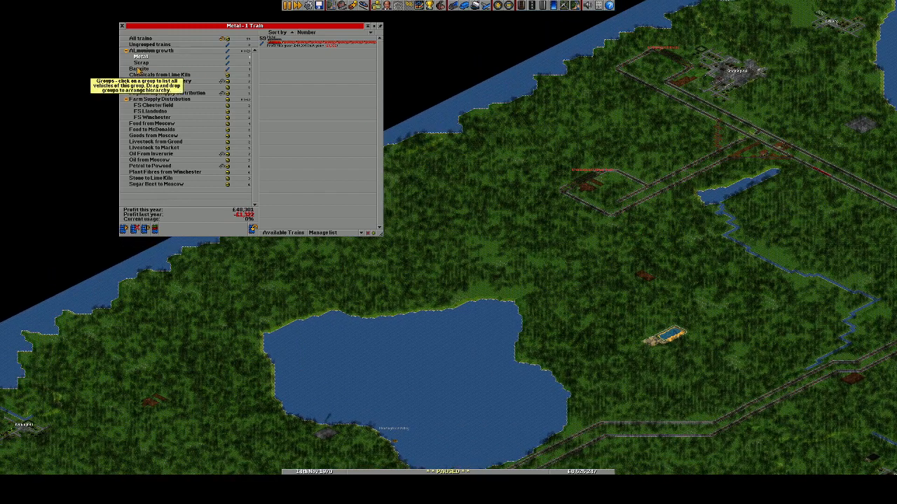
click(151, 56)
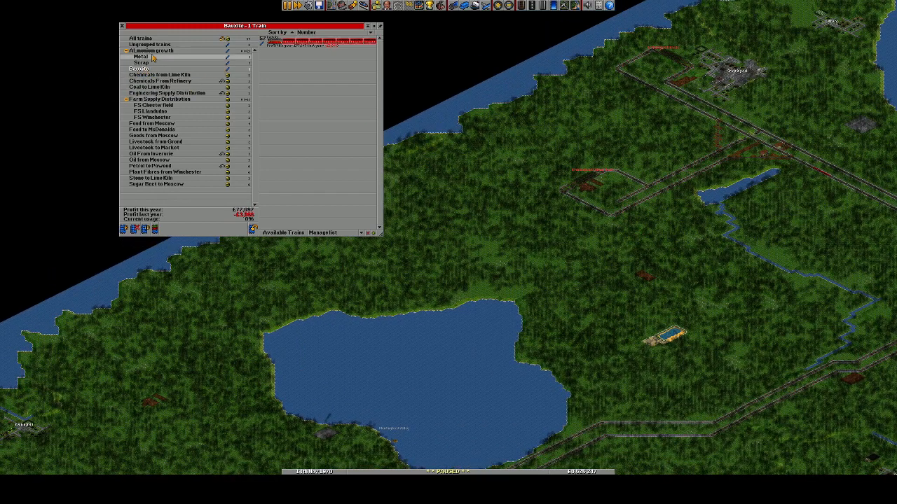
click(126, 57)
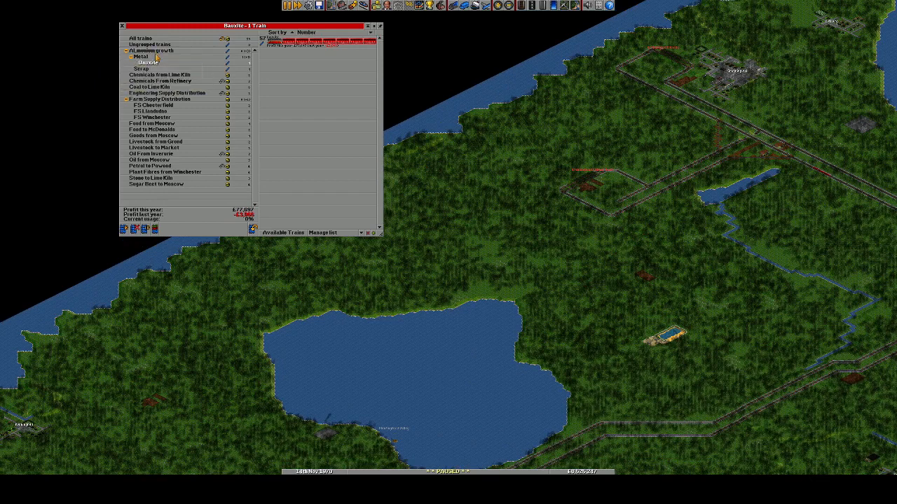
click(142, 68)
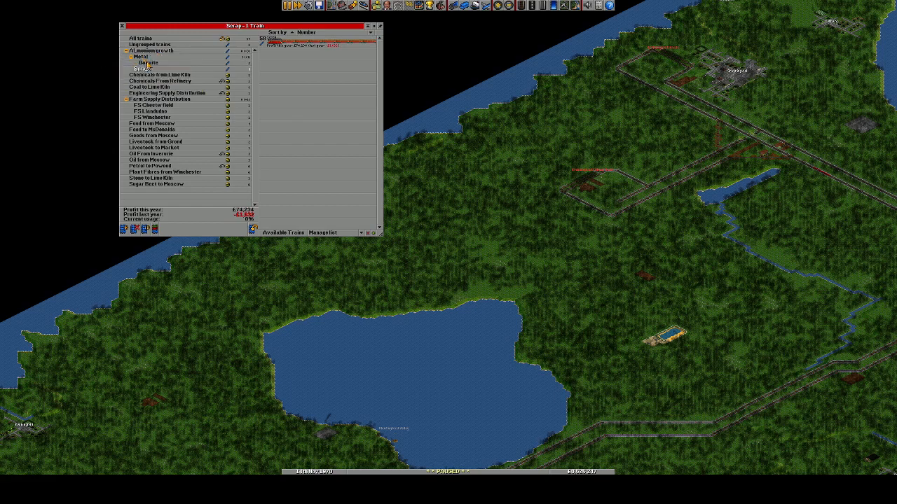
click(143, 56)
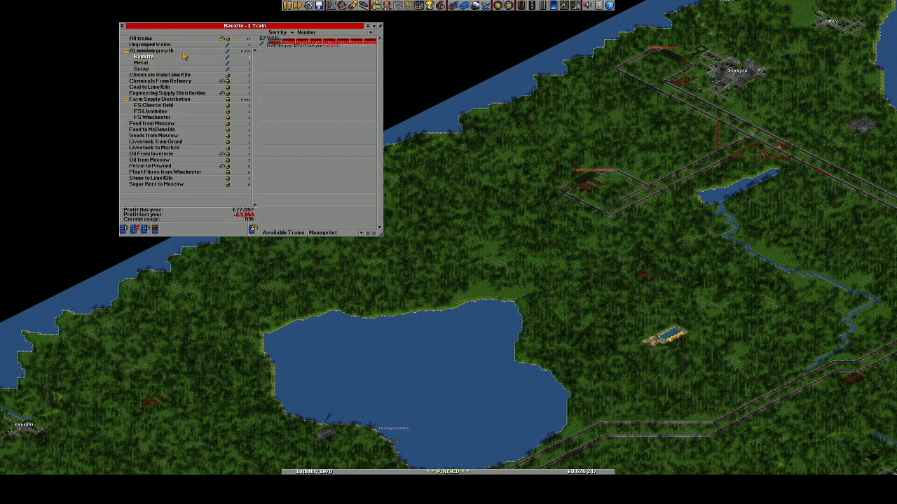
View all Aluminium growth trains, then the Bauxite, Metal and Scrap trains in turn
click(153, 51)
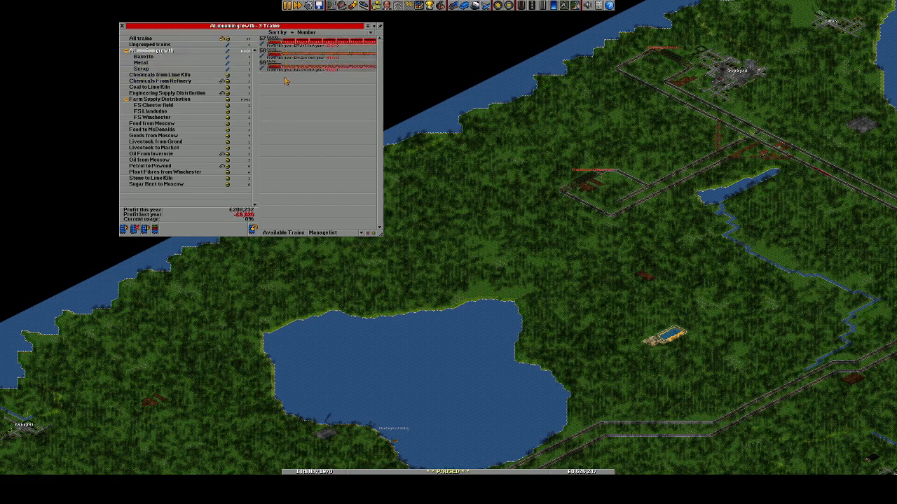
click(143, 56)
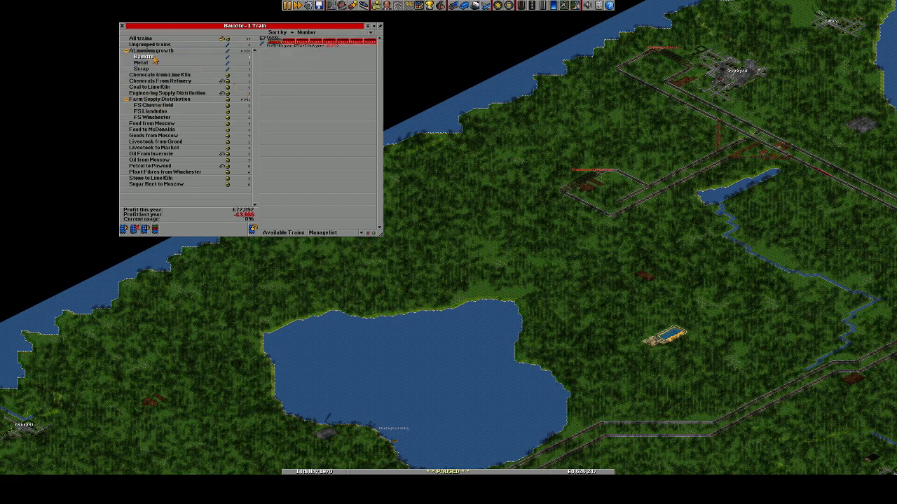
click(142, 64)
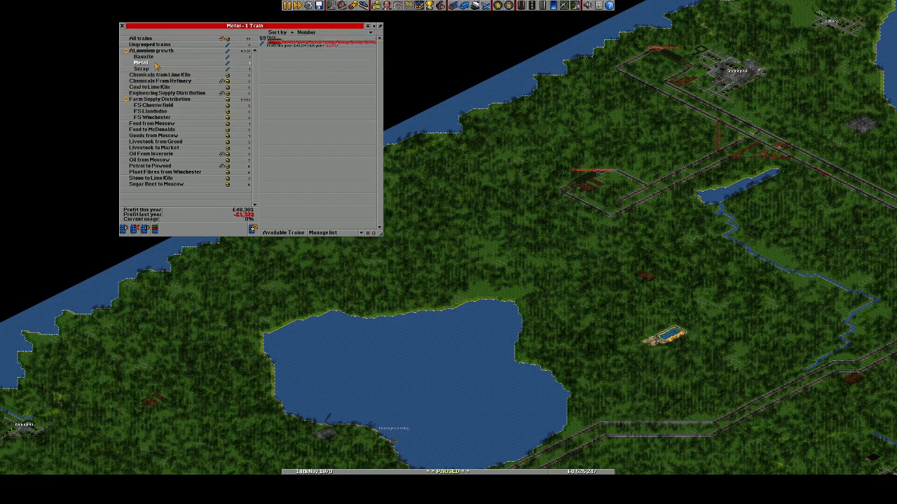
click(141, 68)
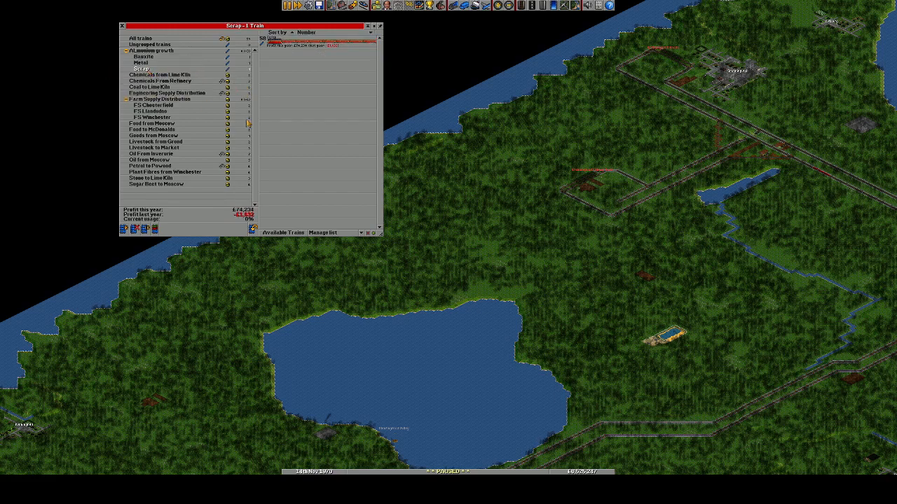
mouse_move(450, 267)
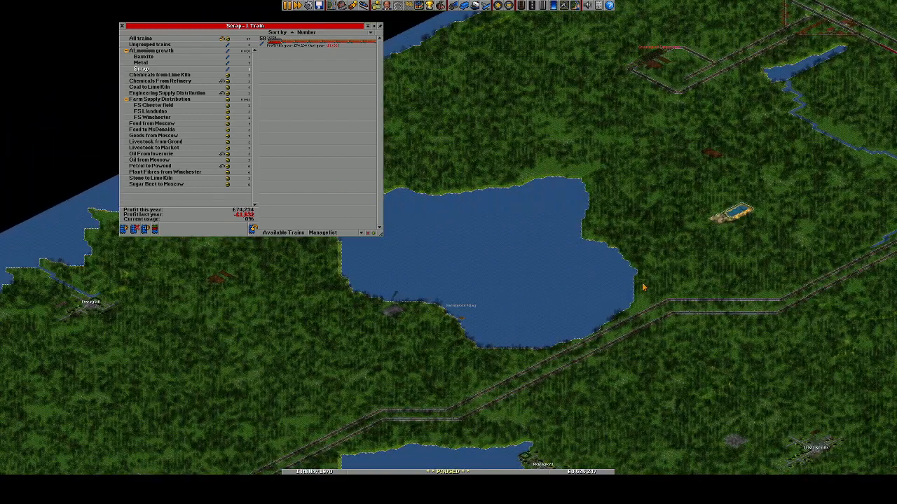
mouse_move(141, 57)
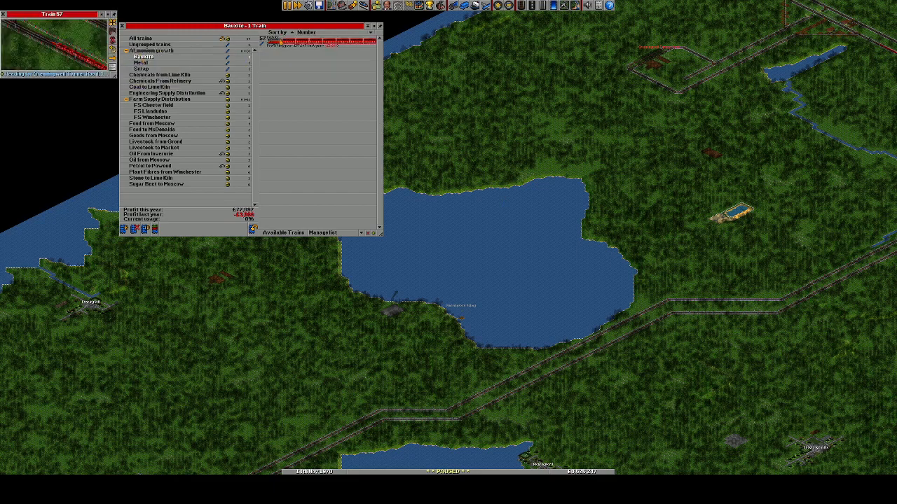
Open the metal train's vehicle view, then select the Scrap group's train
click(141, 63)
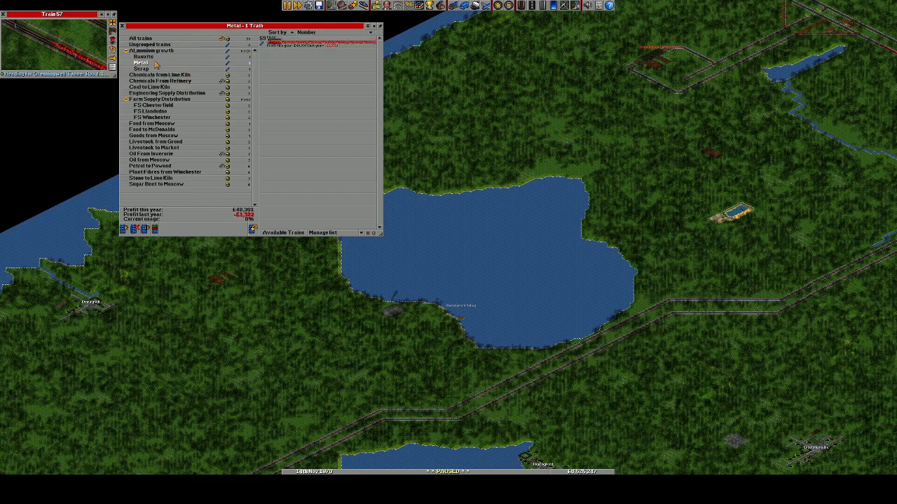
click(266, 37)
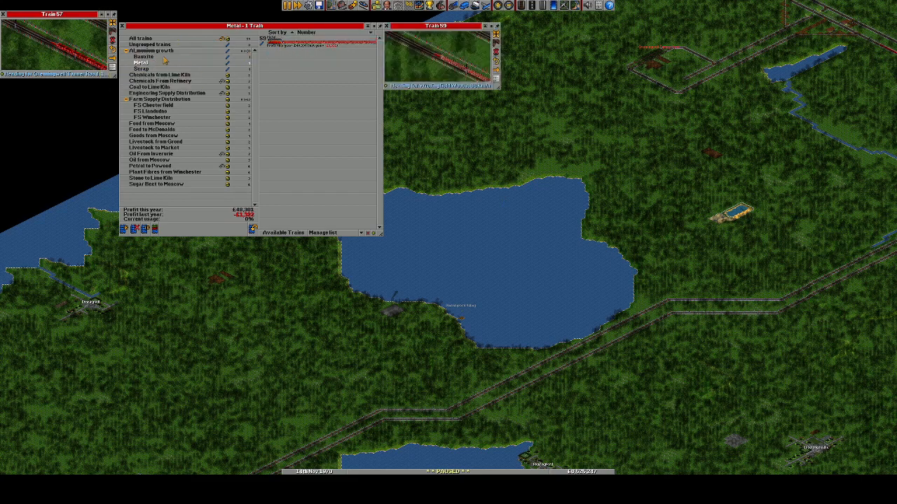
click(142, 68)
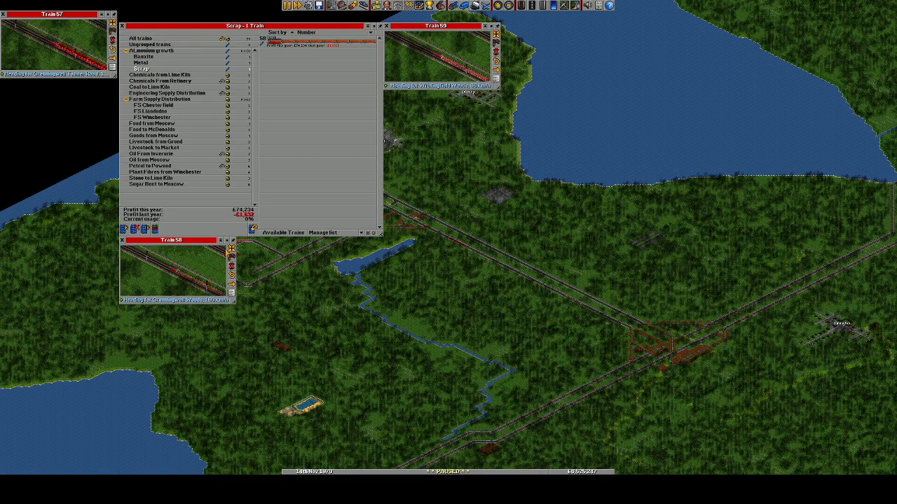
scroll(down, 3)
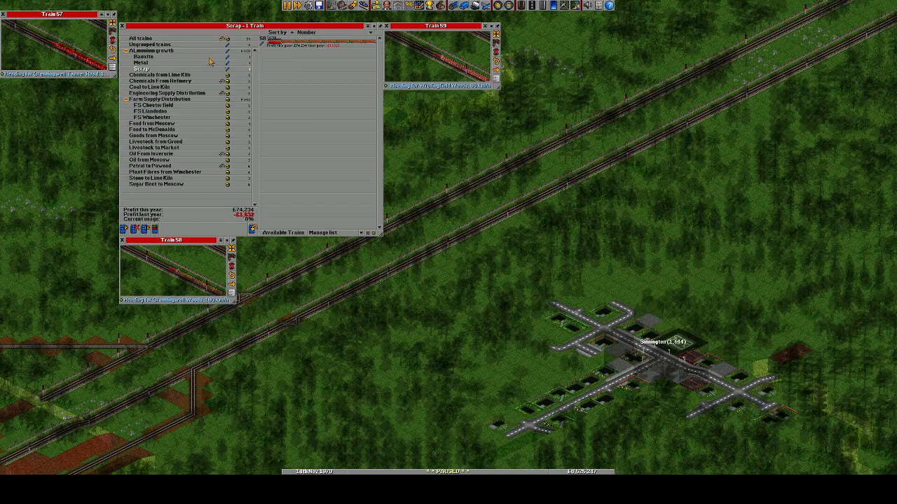
mouse_move(208, 69)
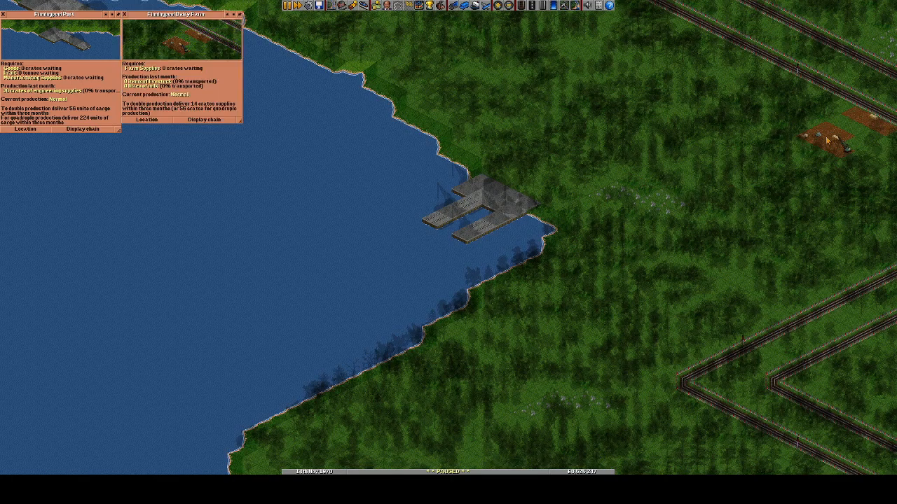
mouse_move(651, 206)
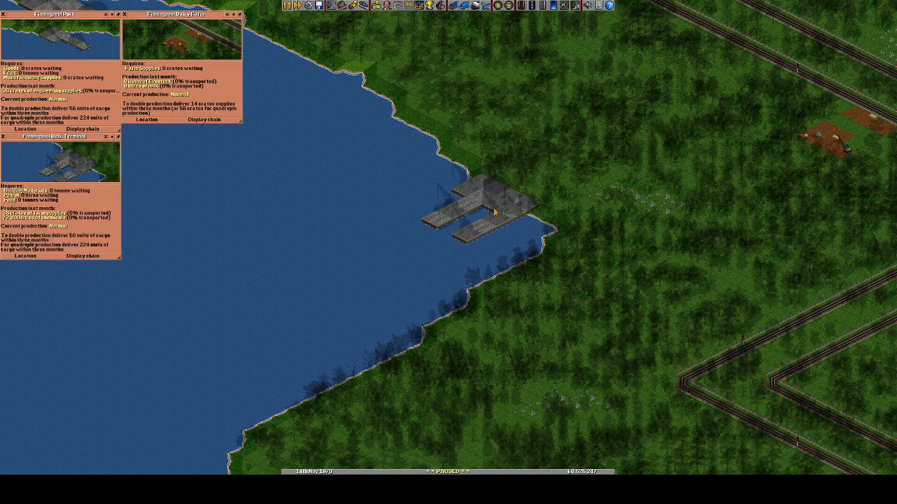
mouse_move(561, 186)
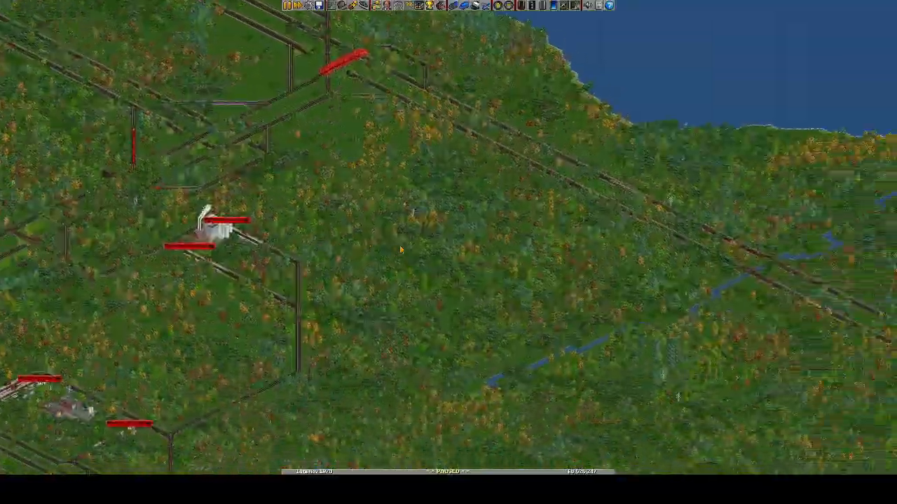
Zoom out to a wide map view and bring up the save/load menu
scroll(down, 3)
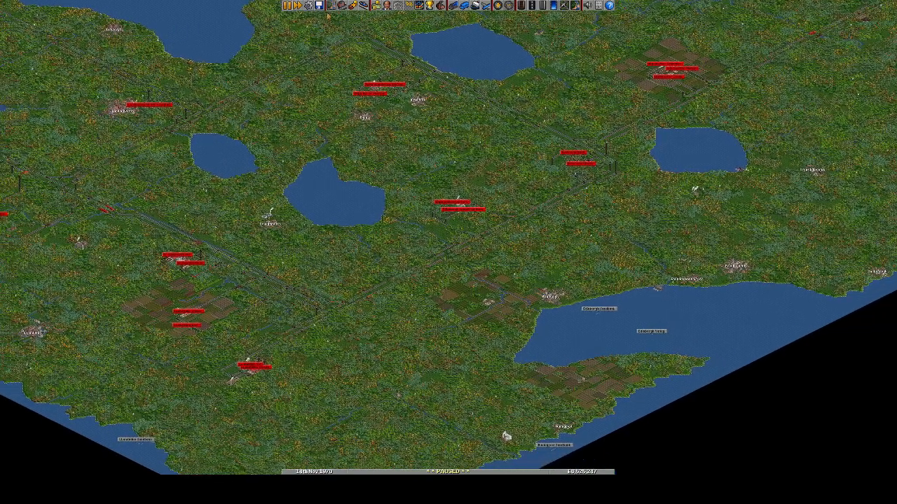
click(316, 6)
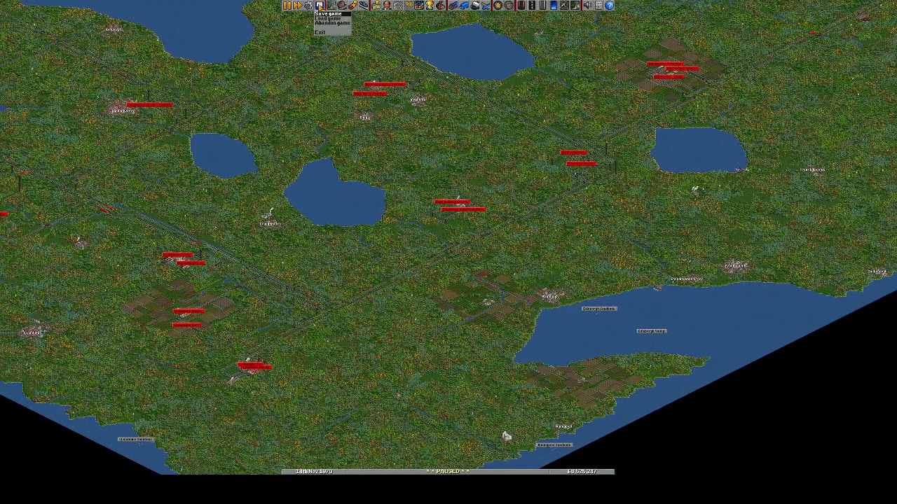
Open the Save game window with FIRS Part 14.sav selected as the file
click(335, 12)
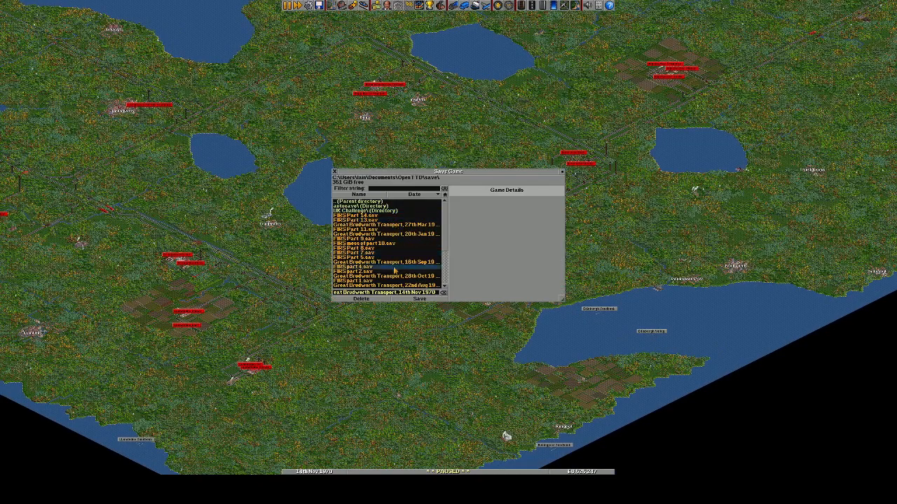
mouse_move(392, 219)
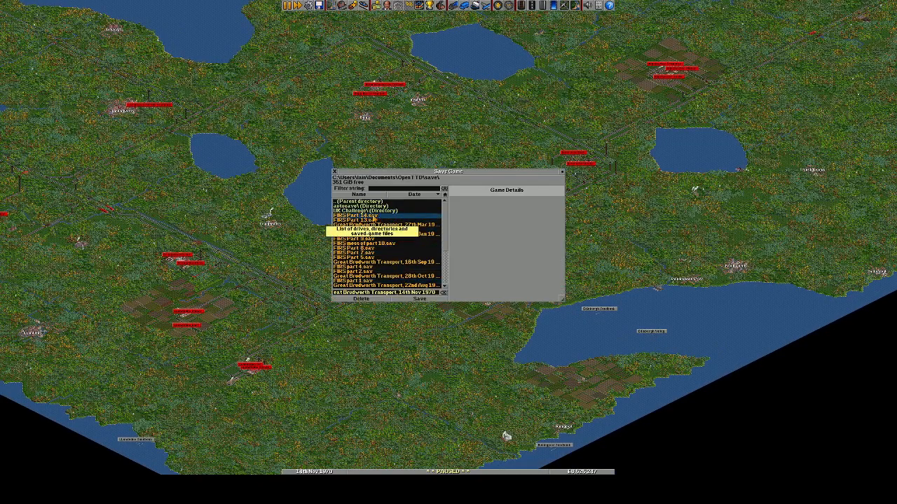
click(379, 210)
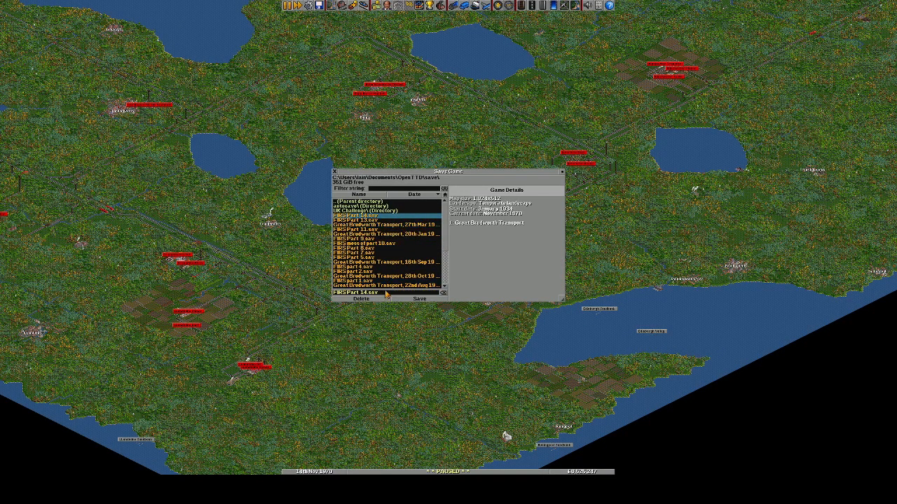